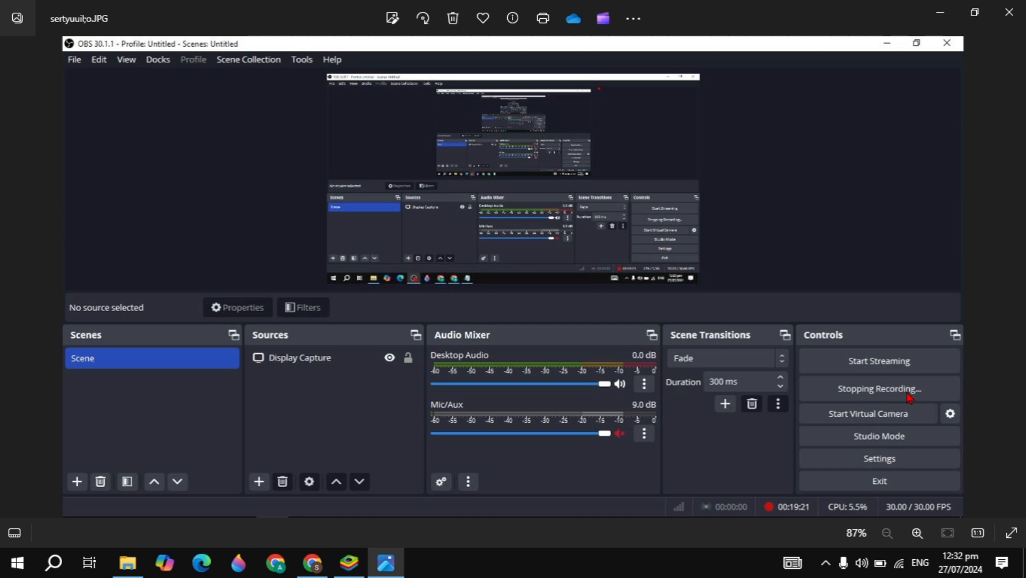
mouse_move(836, 154)
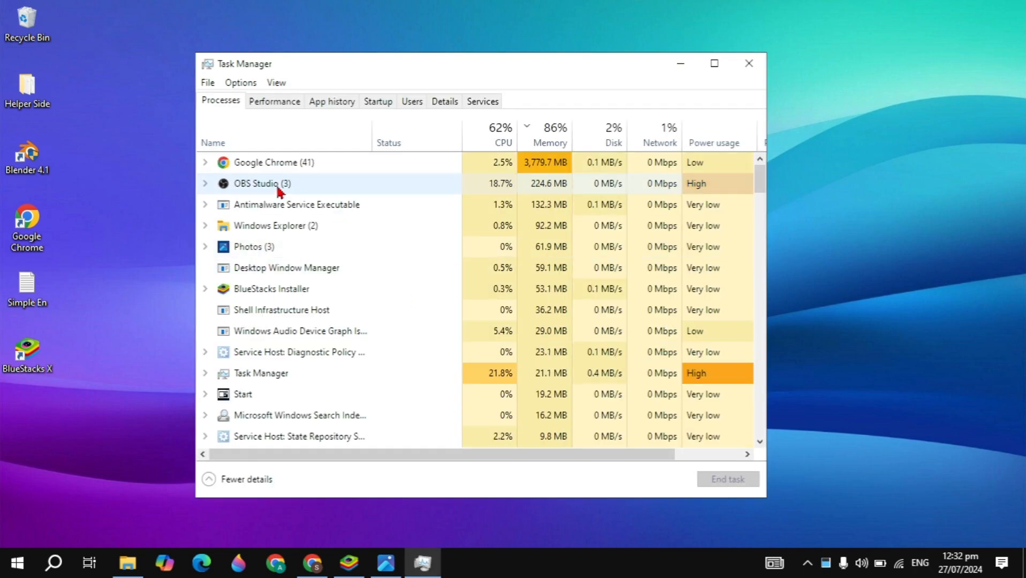
Force-end the OBS Studio process from the Processes list via End task
left_click(277, 183)
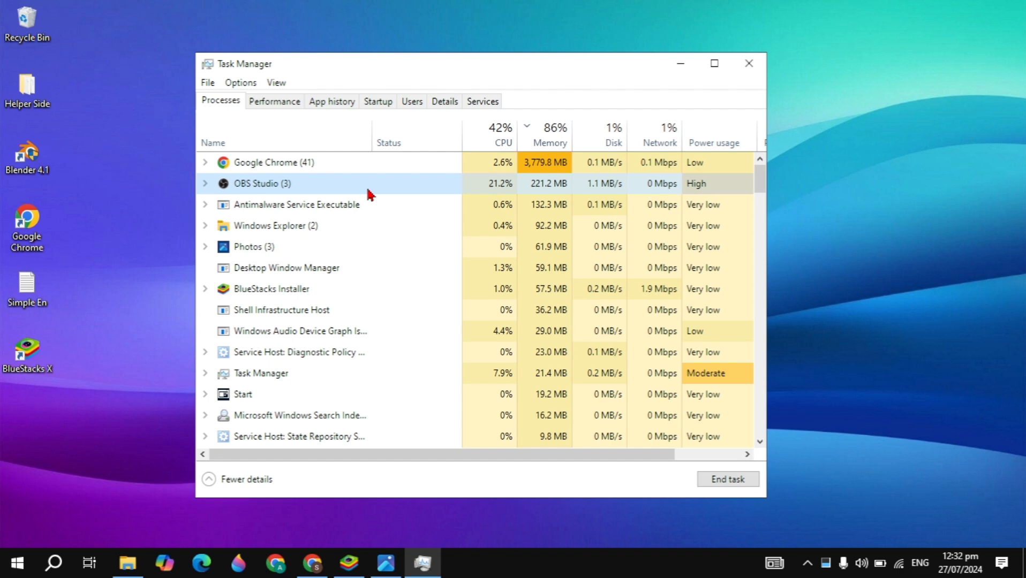
mouse_move(273, 185)
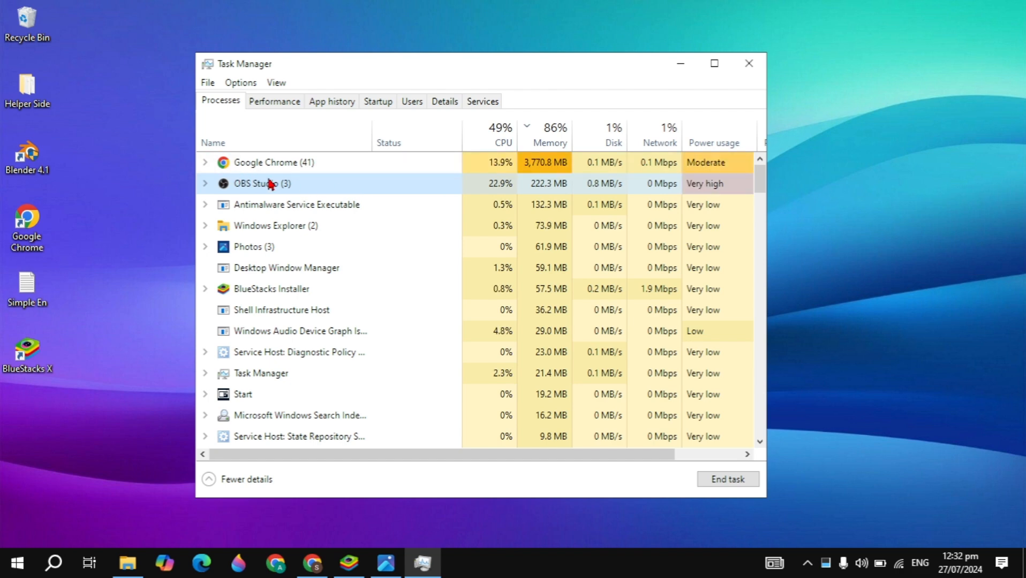
right_click(269, 183)
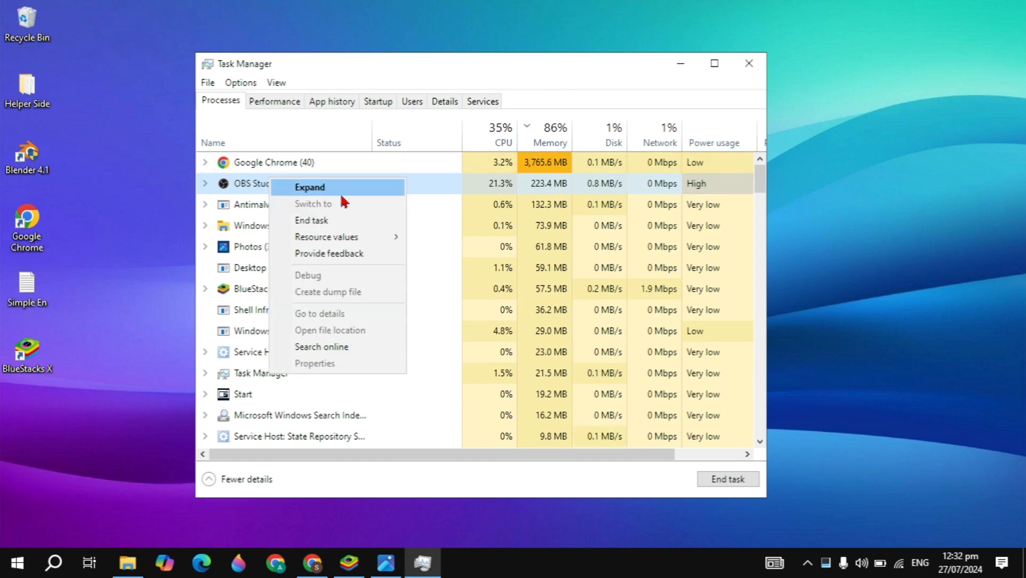
mouse_move(366, 228)
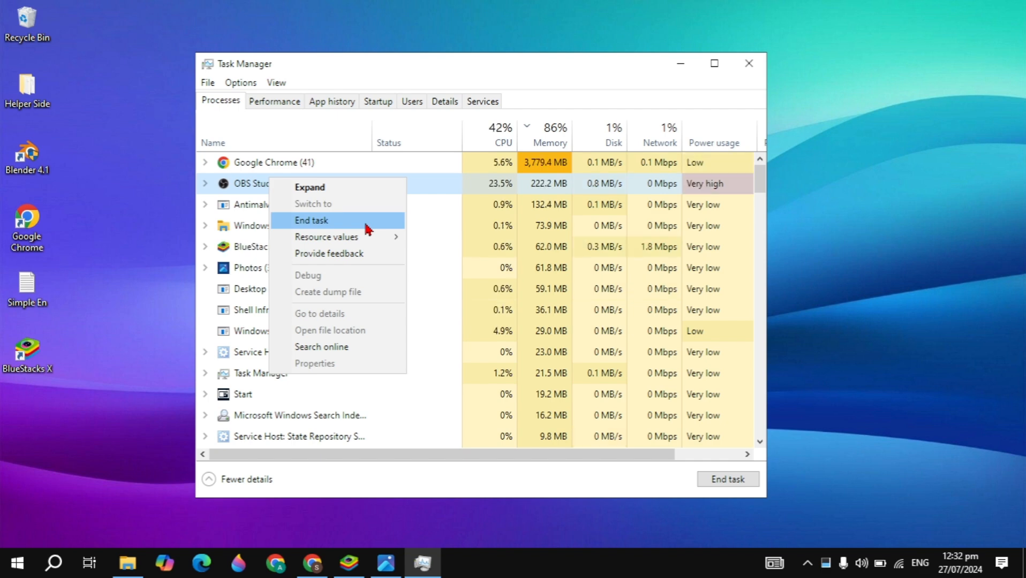
left_click(554, 86)
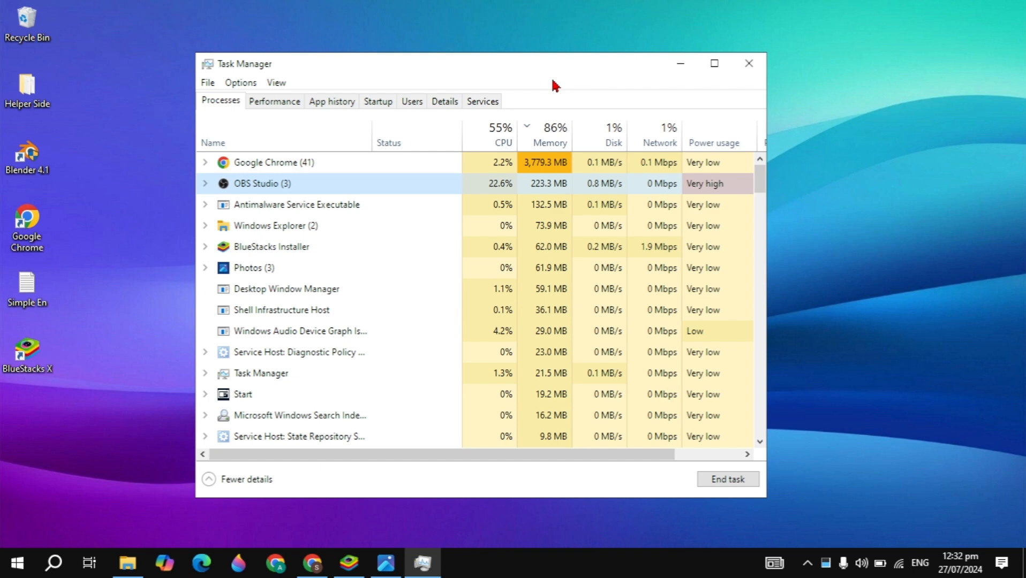
mouse_move(749, 64)
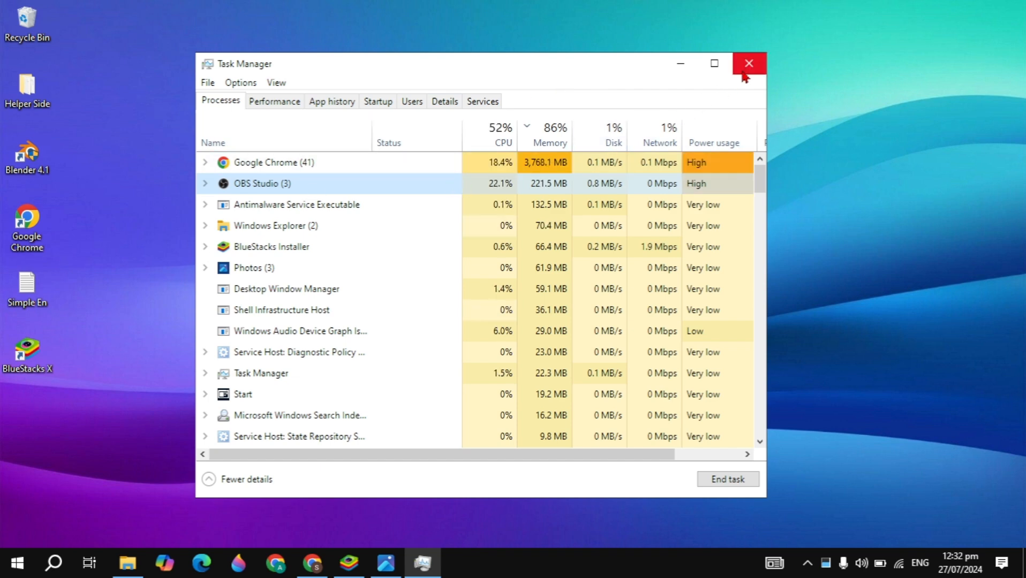
Close Task Manager and bring the OBS Studio window back up from the taskbar
left_click(749, 62)
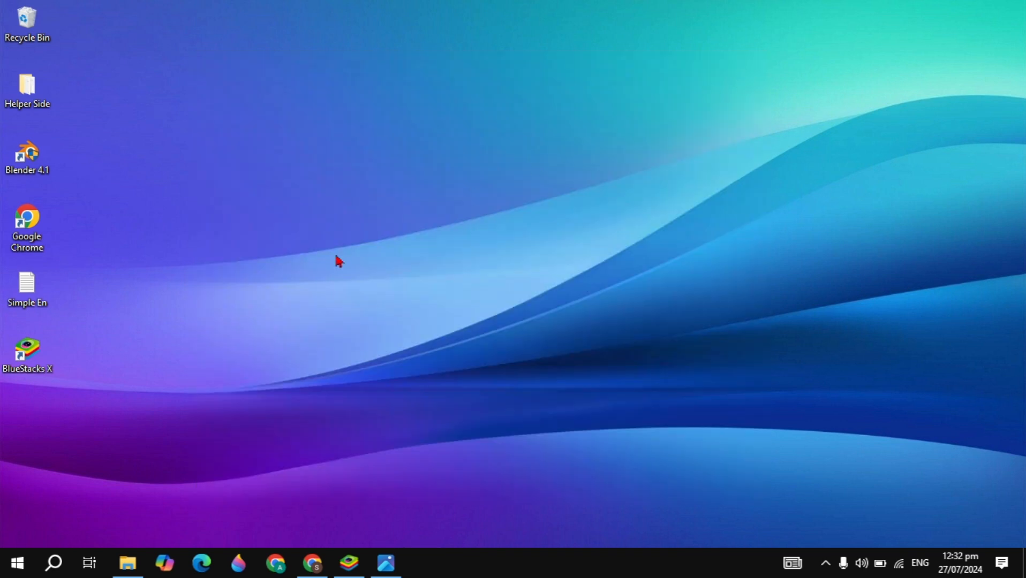
left_click(385, 563)
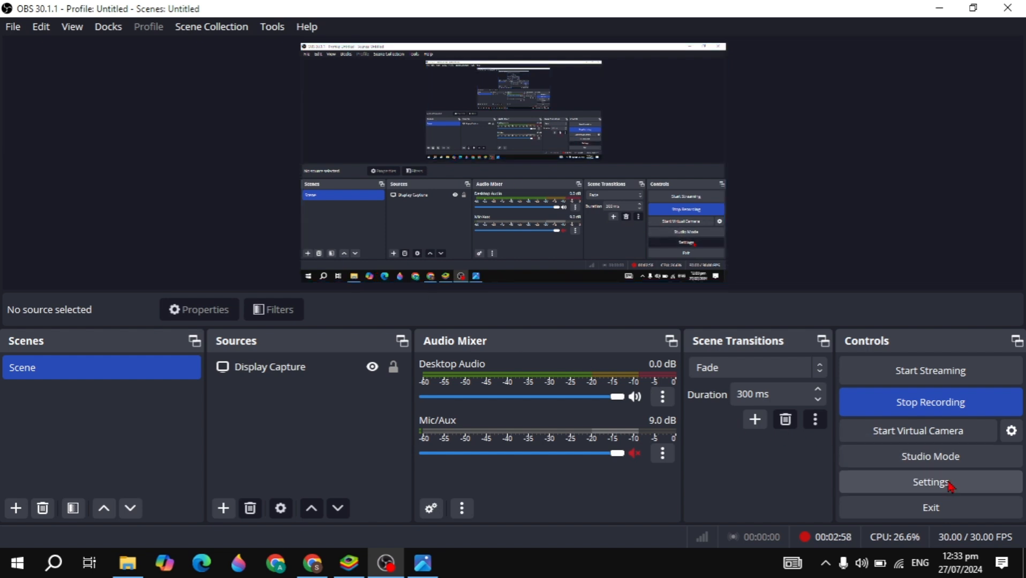
mouse_move(440, 337)
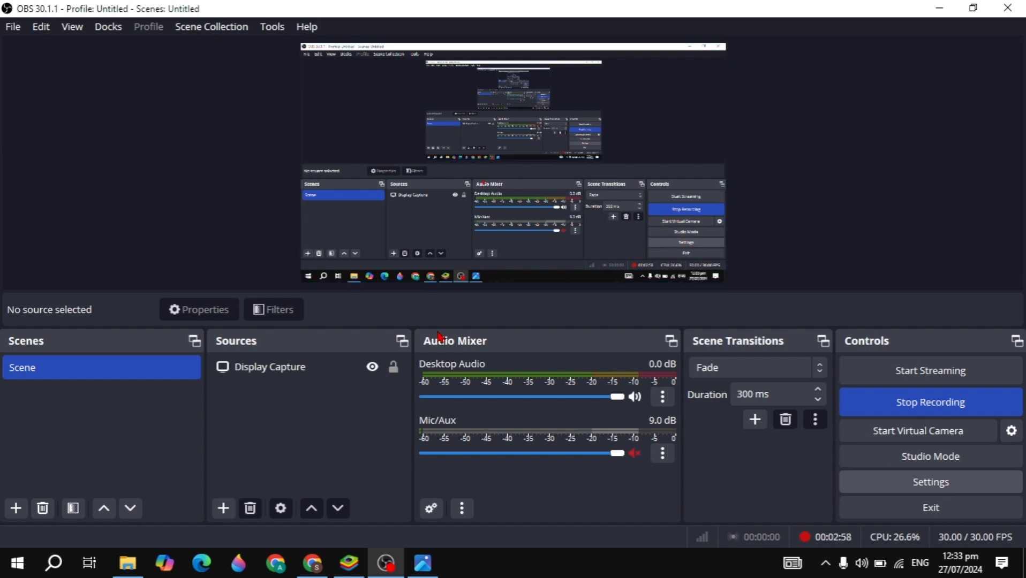
Show the Output page of OBS Settings with streaming and recording options
left_click(930, 482)
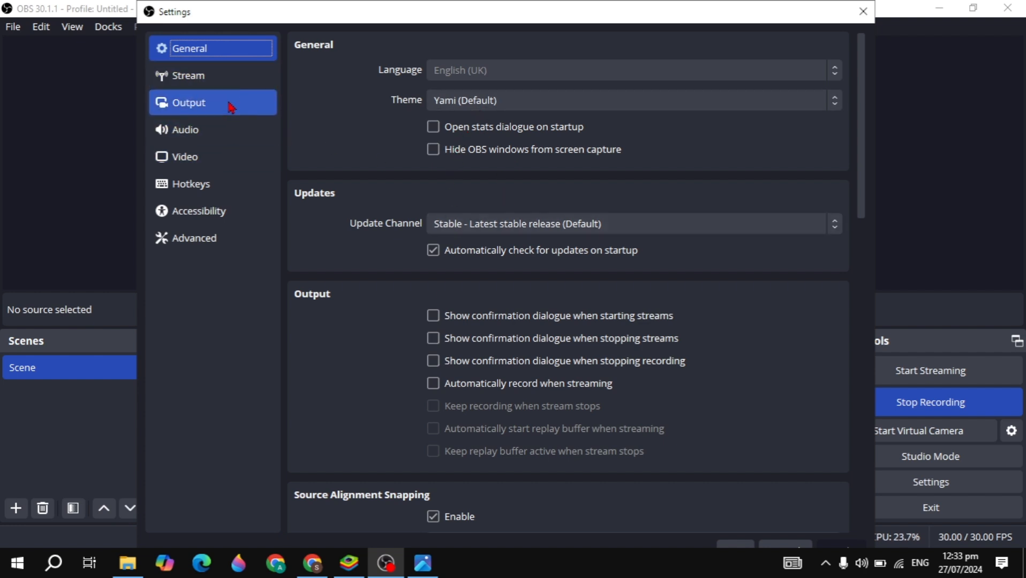
left_click(188, 102)
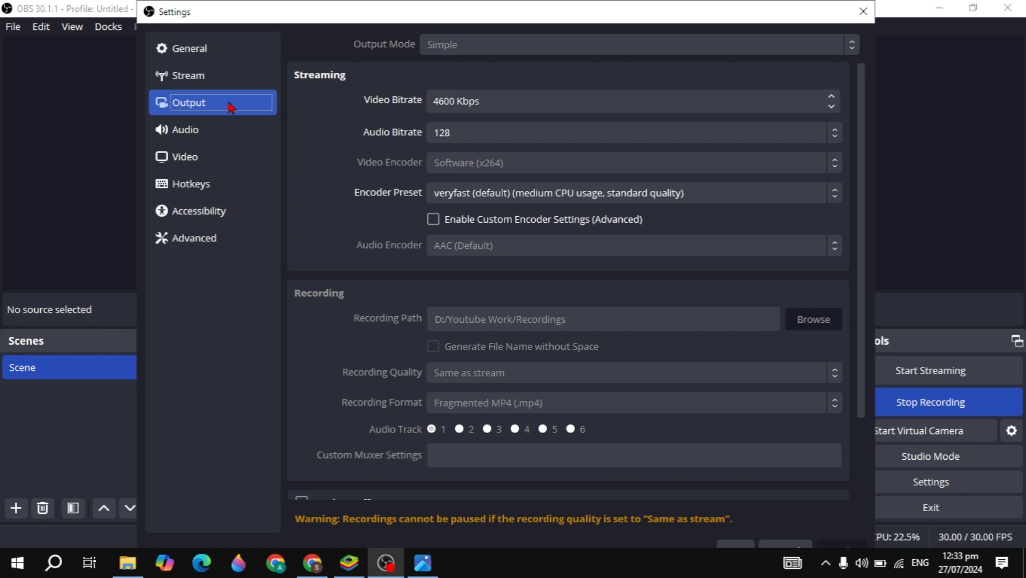
Show the Video settings page with 1364x768 output resolution and 30 FPS
left_click(185, 156)
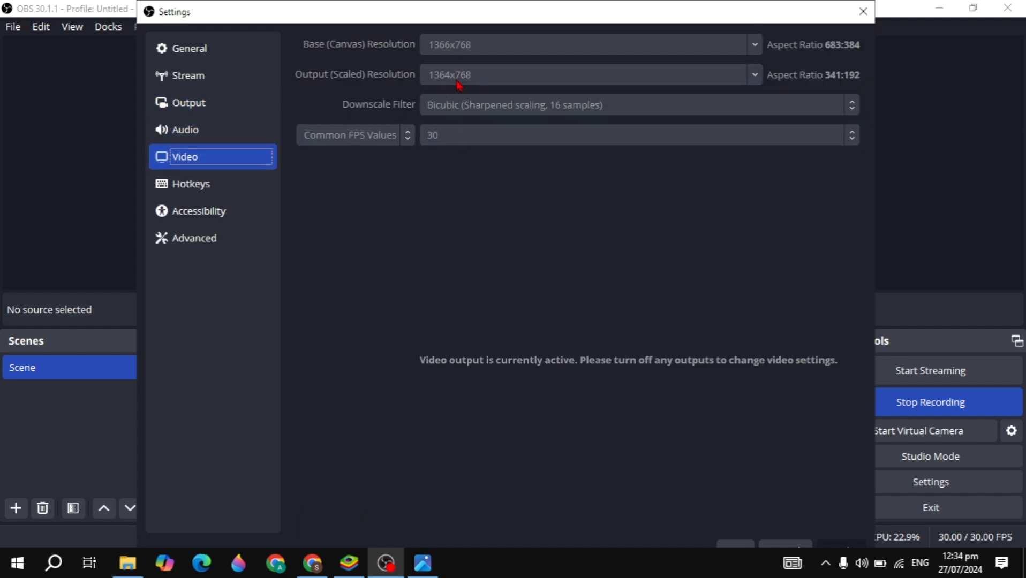
mouse_move(656, 48)
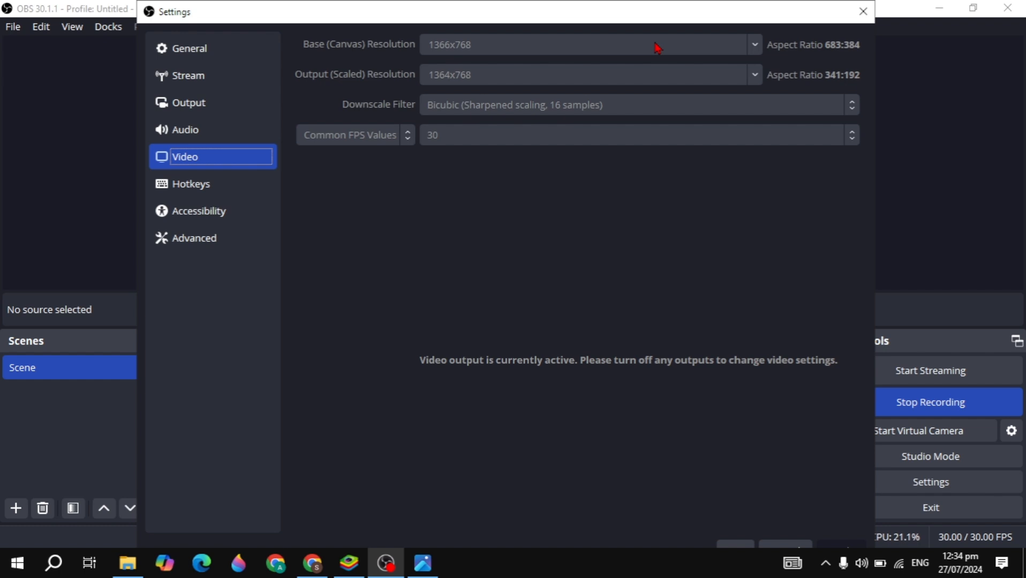
mouse_move(625, 74)
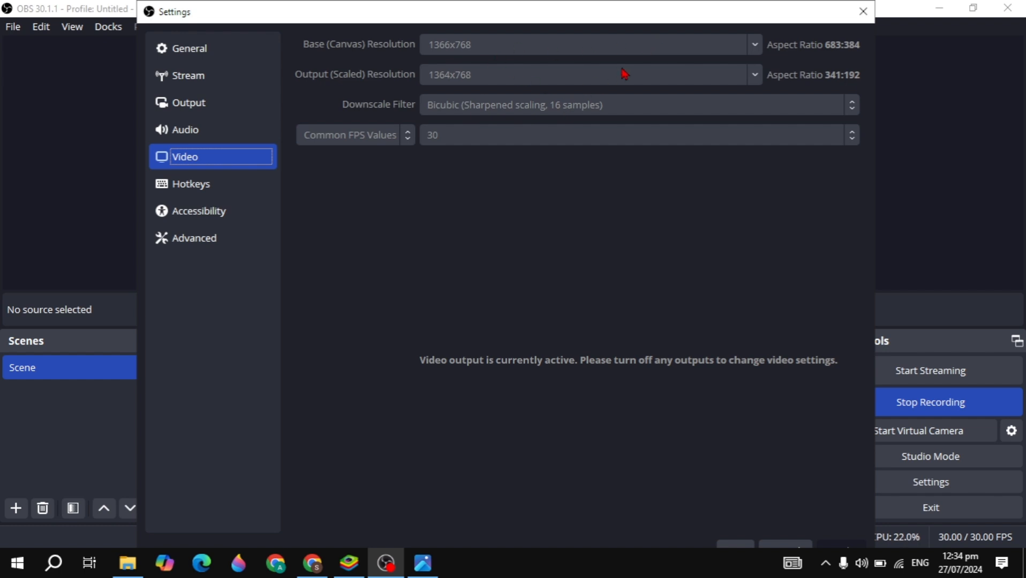
mouse_move(597, 137)
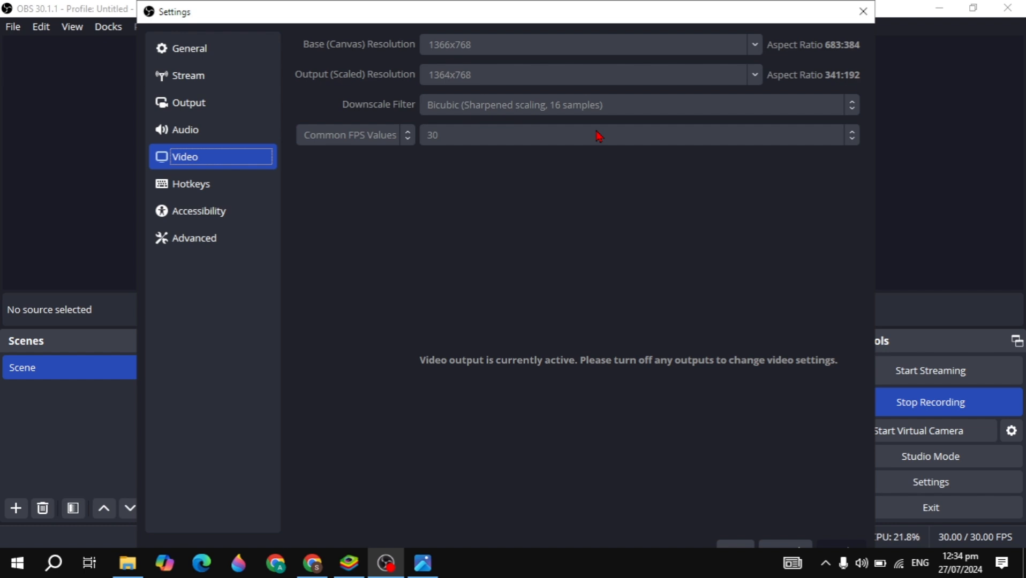